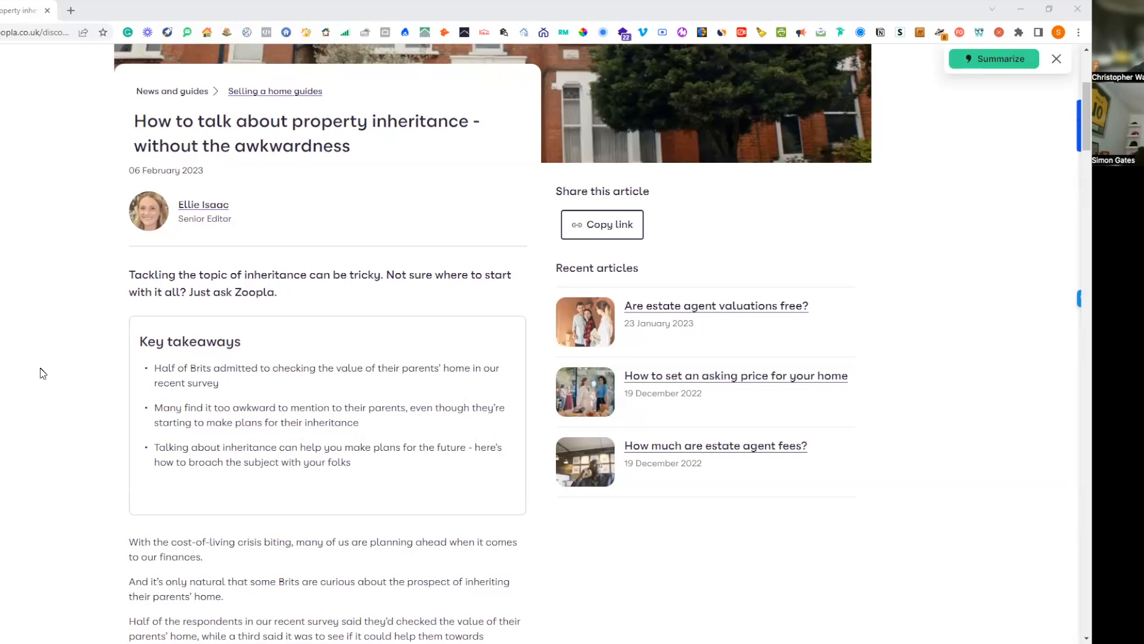
pyautogui.moveTo(42, 360)
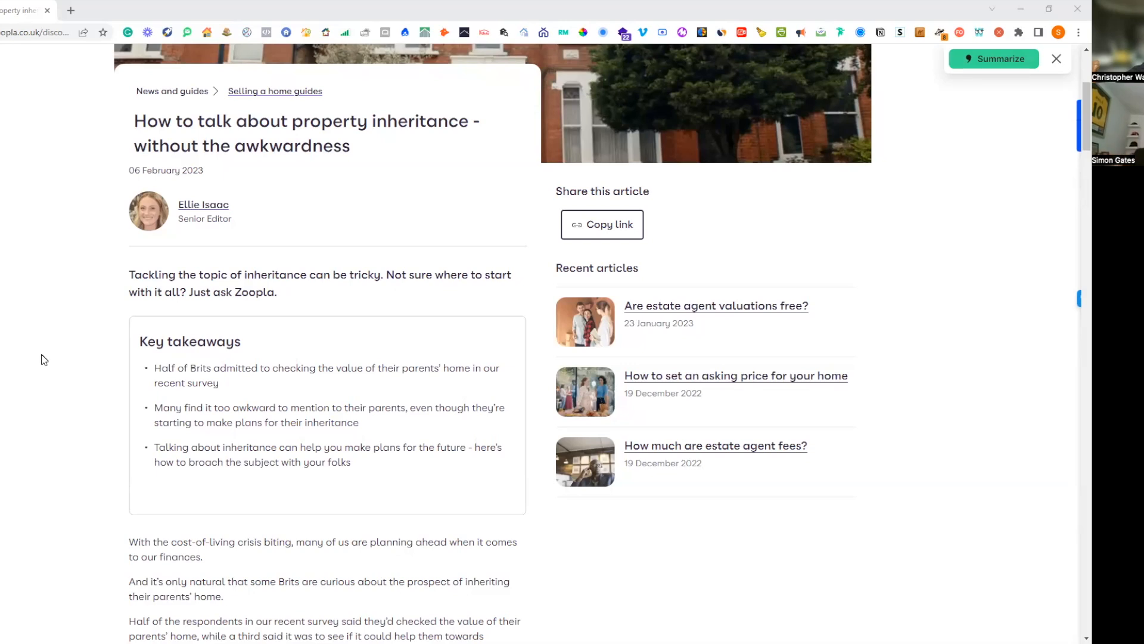
# Step: Scroll the inheritance article down to the 'What your property inheritance could be worth?' calculator
pyautogui.scroll(-3)
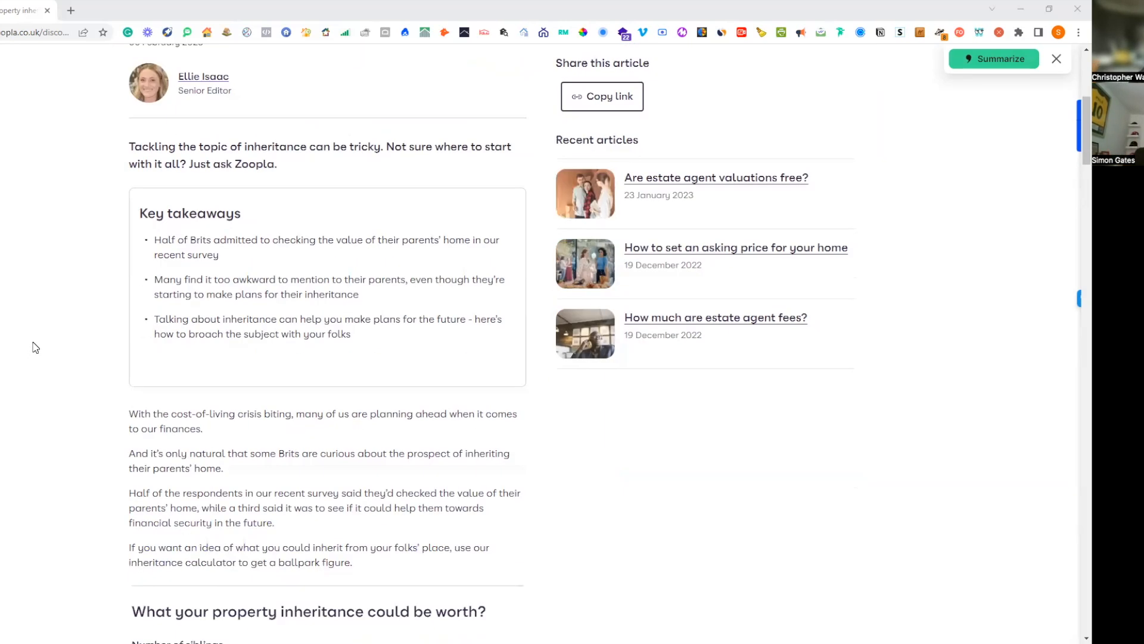
pyautogui.scroll(-3)
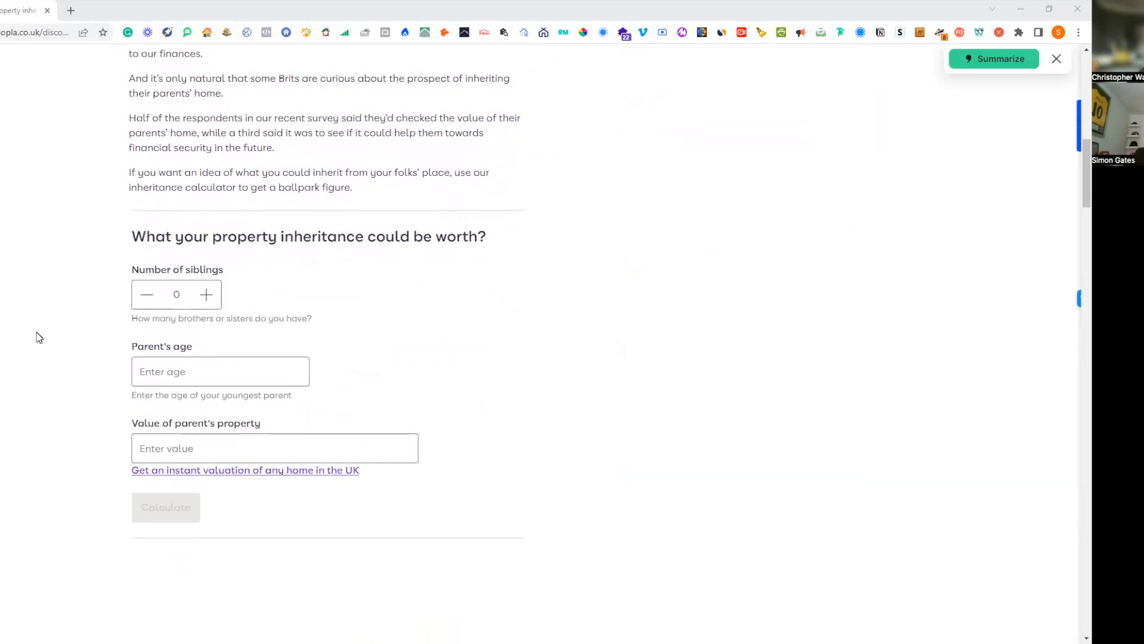
pyautogui.scroll(-3)
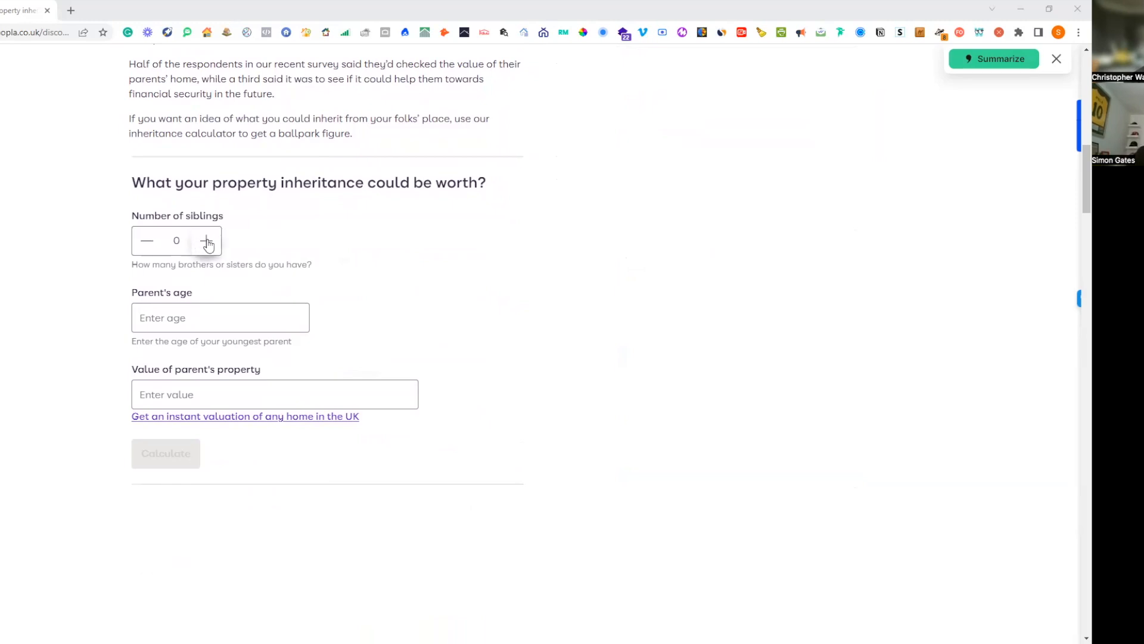
# Step: Enter 2 siblings, a parent's age of 62 and a £1,000,000 property value in the calculator
pyautogui.click(206, 241)
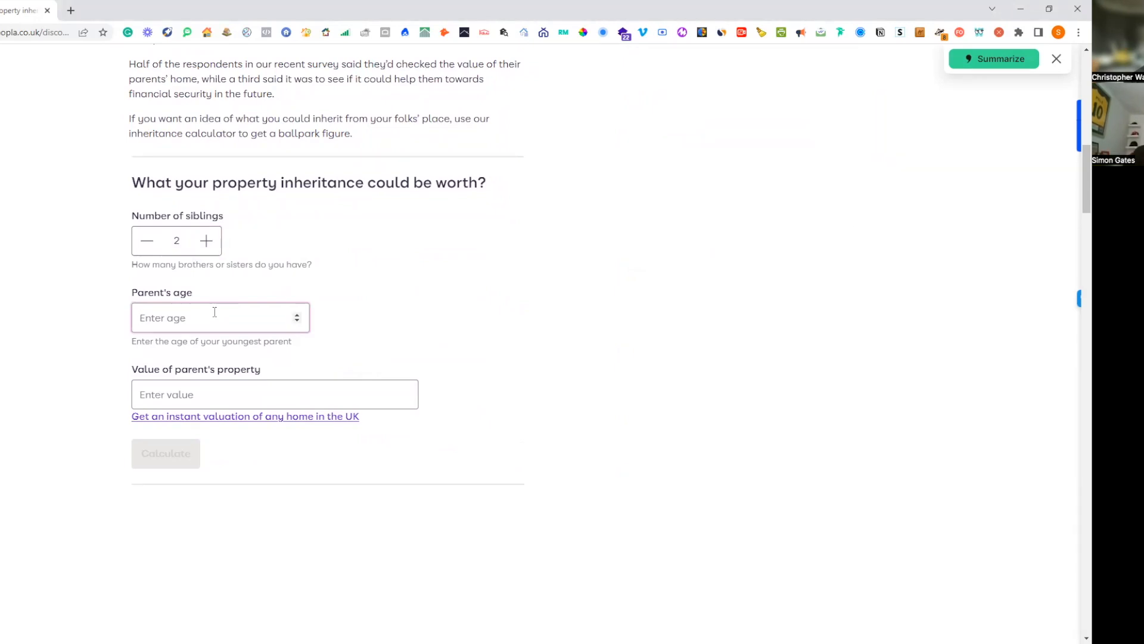
pyautogui.write('62')
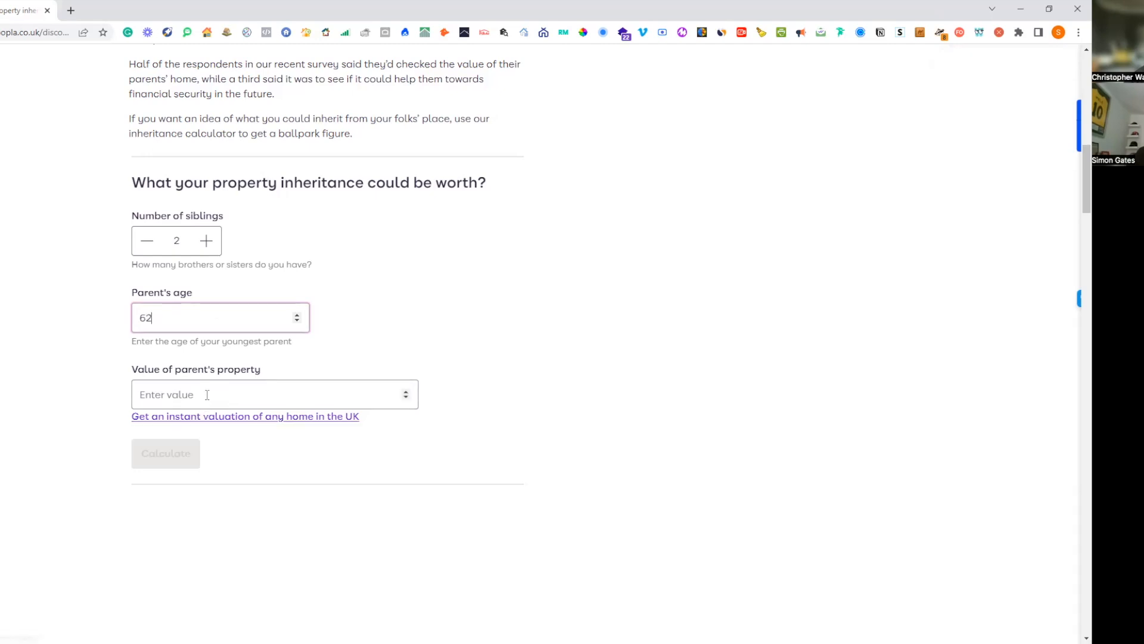
pyautogui.click(274, 394)
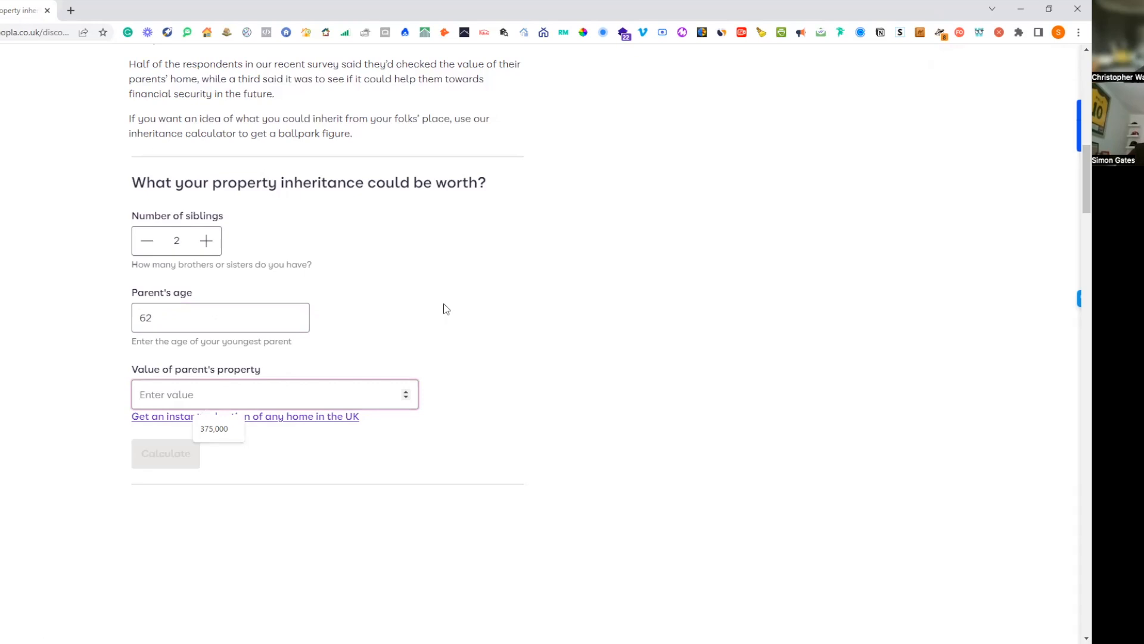
pyautogui.write('1000000')
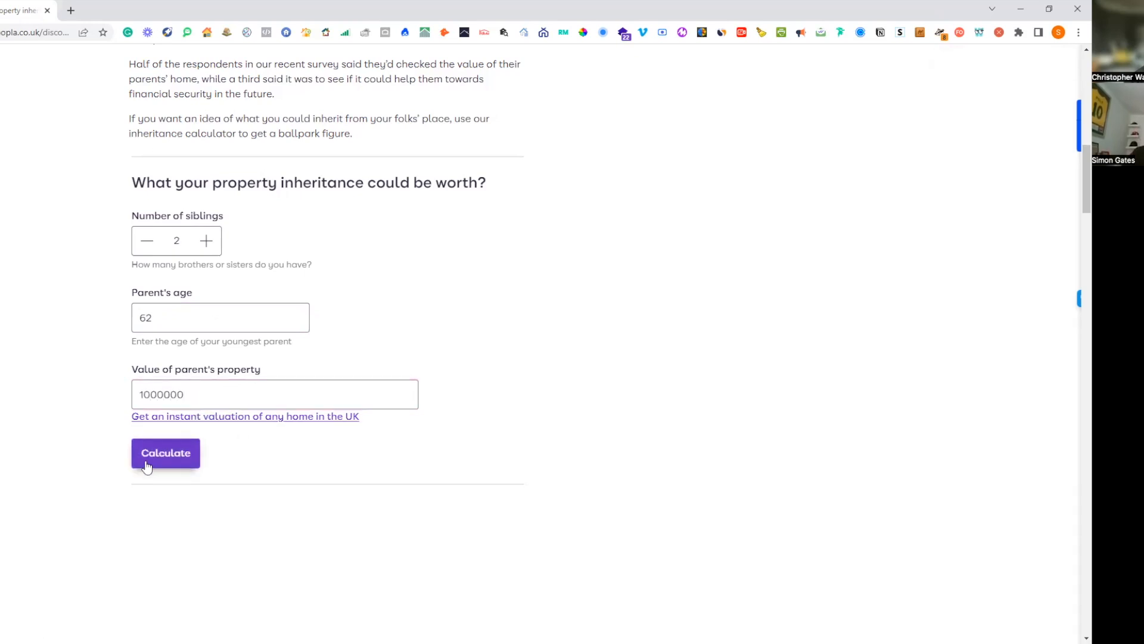
# Step: Calculate the estimated pre-tax property inheritance, giving £584,502
pyautogui.click(164, 453)
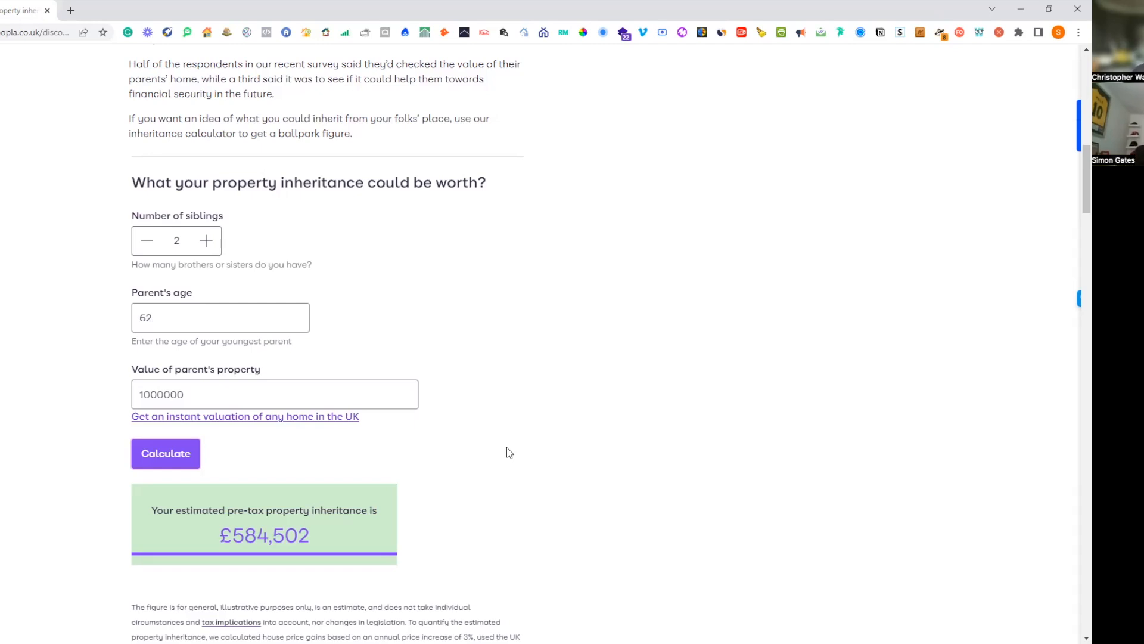
pyautogui.moveTo(697, 523)
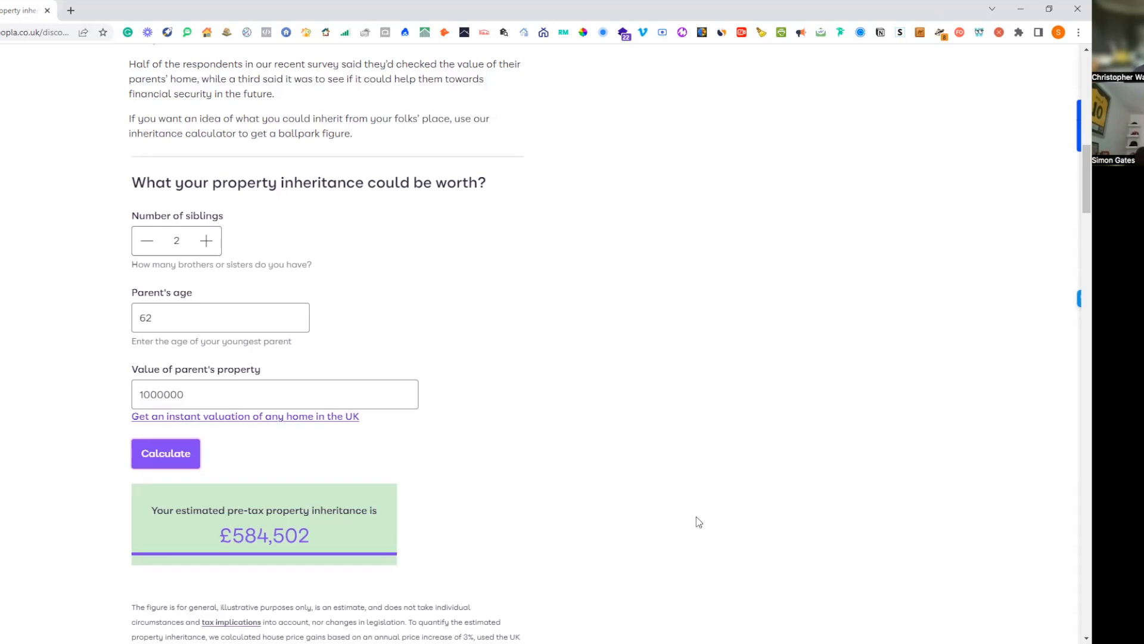
pyautogui.moveTo(664, 570)
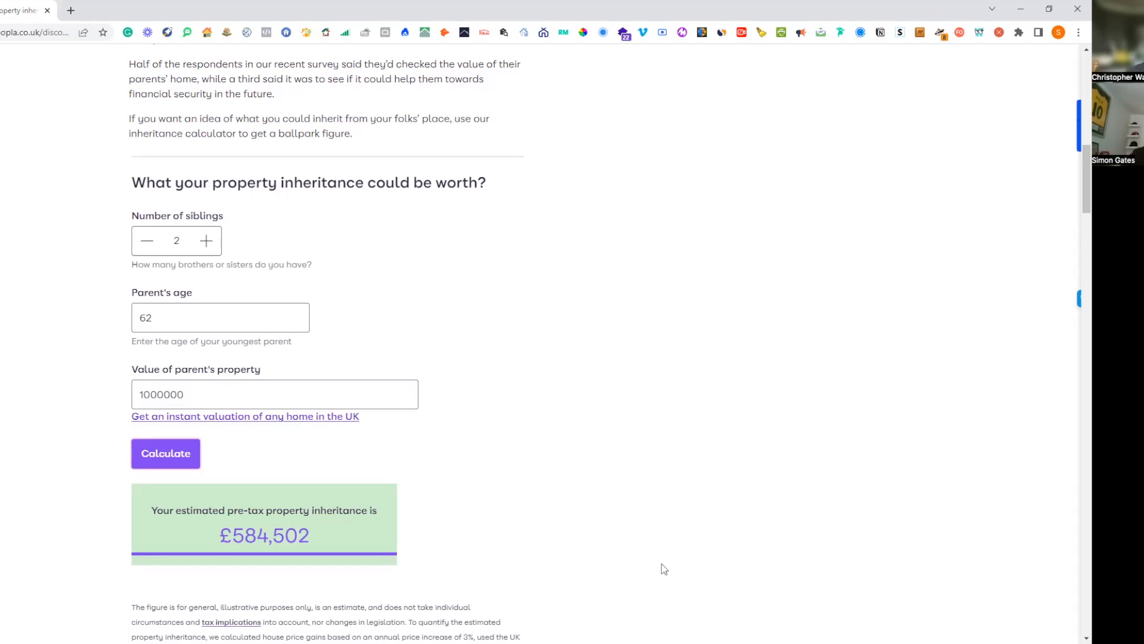